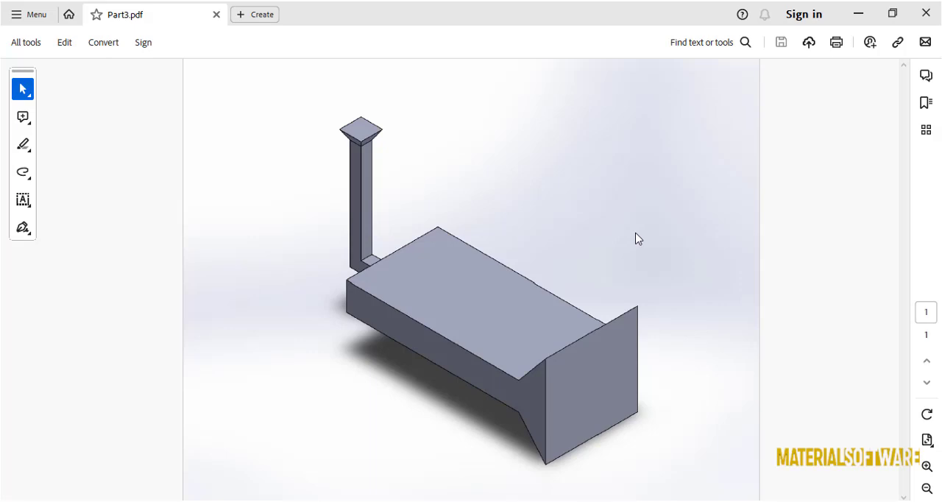
mouse_move(628, 234)
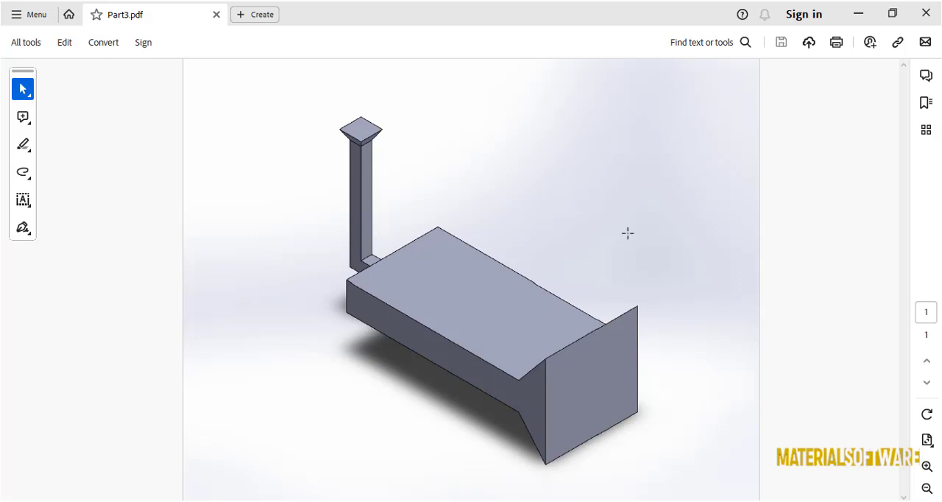
mouse_move(542, 225)
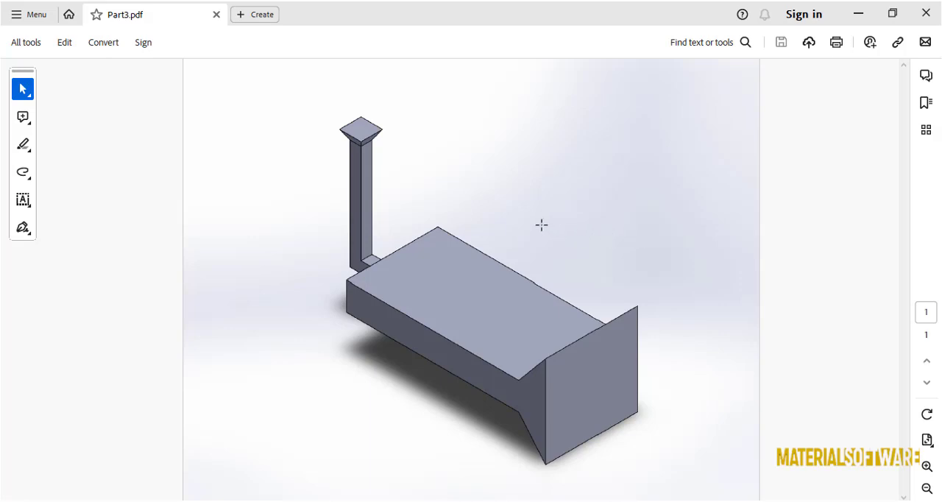
mouse_move(501, 310)
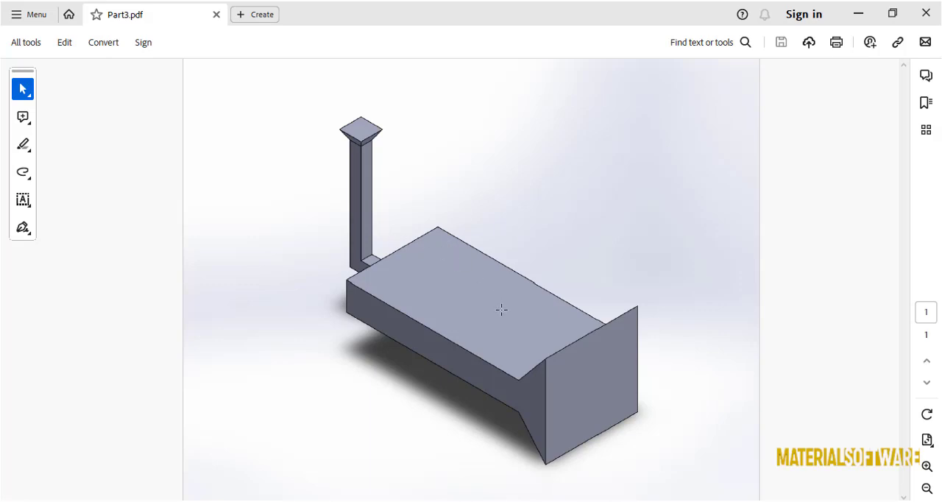
mouse_move(405, 342)
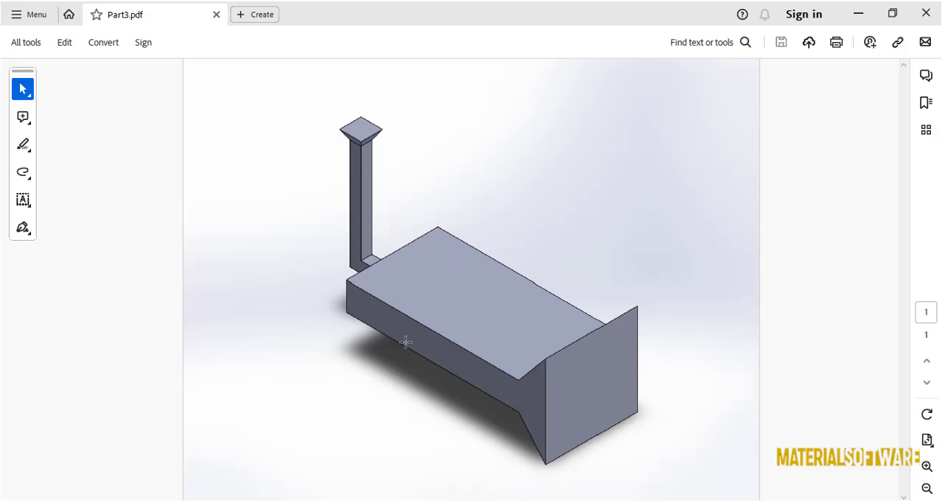
mouse_move(443, 359)
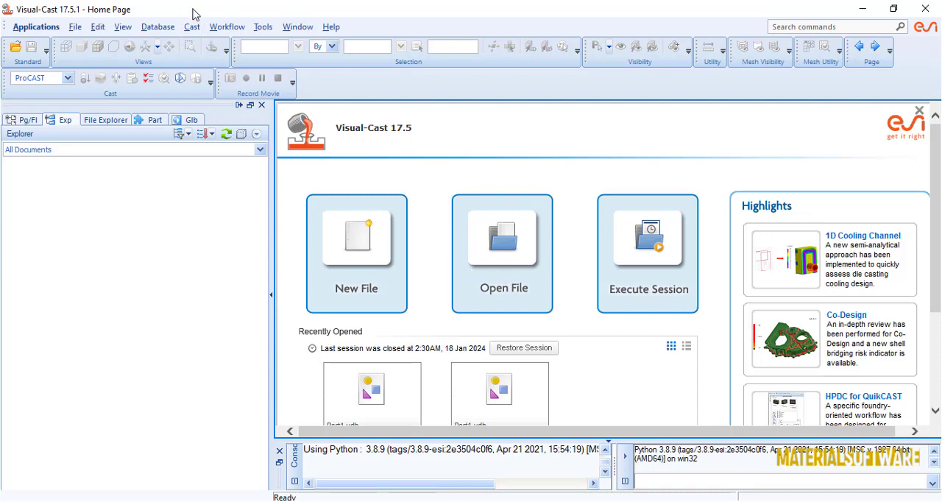
mouse_move(538, 291)
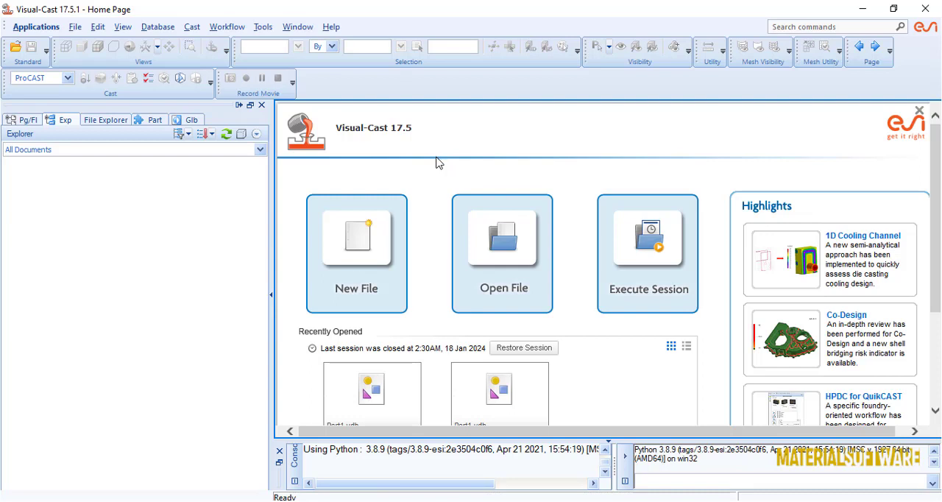
mouse_move(274, 123)
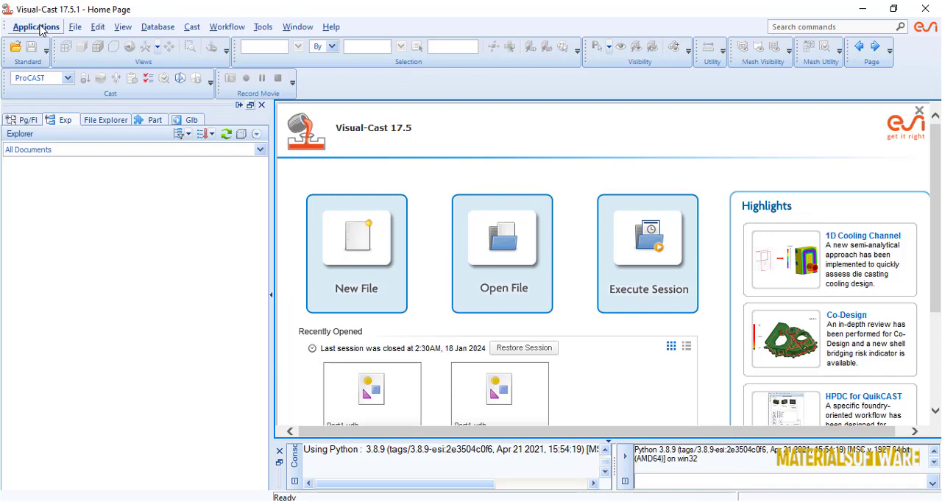
Open the Applications menu, dismiss it, then reopen the ProCAST applications list.
click(35, 26)
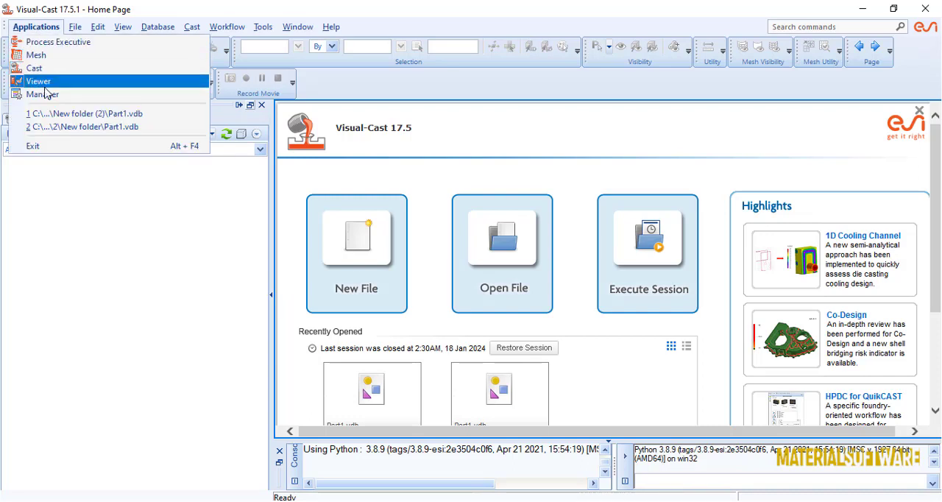
mouse_move(34, 67)
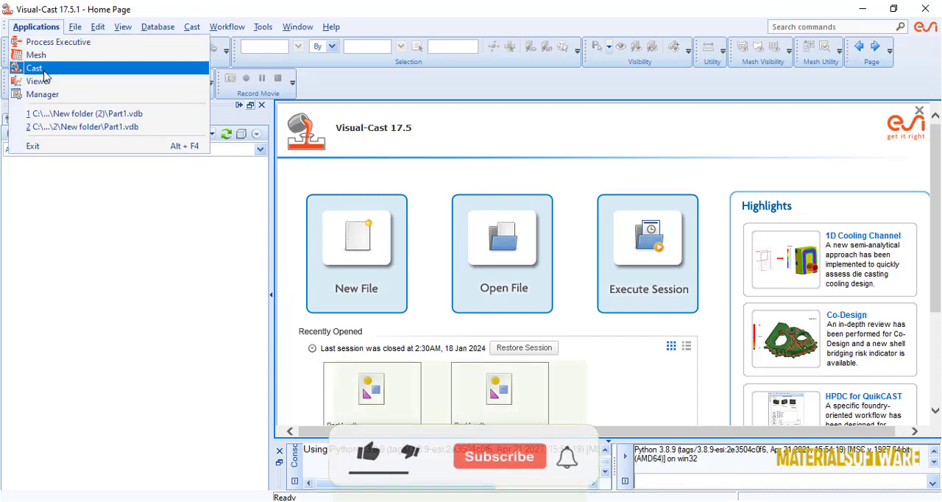
mouse_move(36, 54)
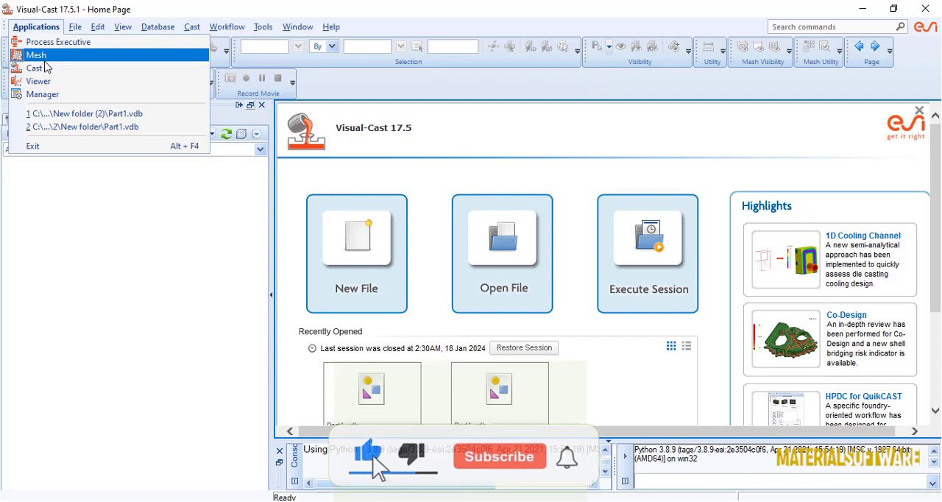
click(500, 457)
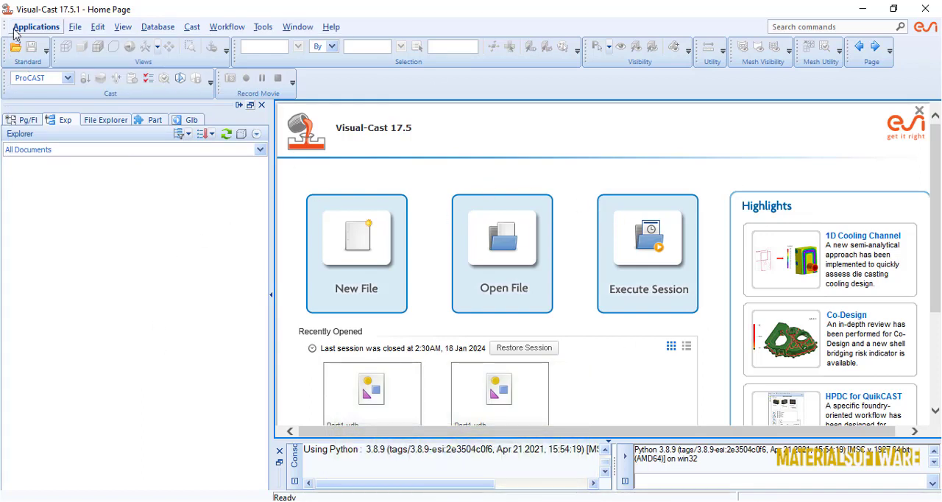
click(36, 27)
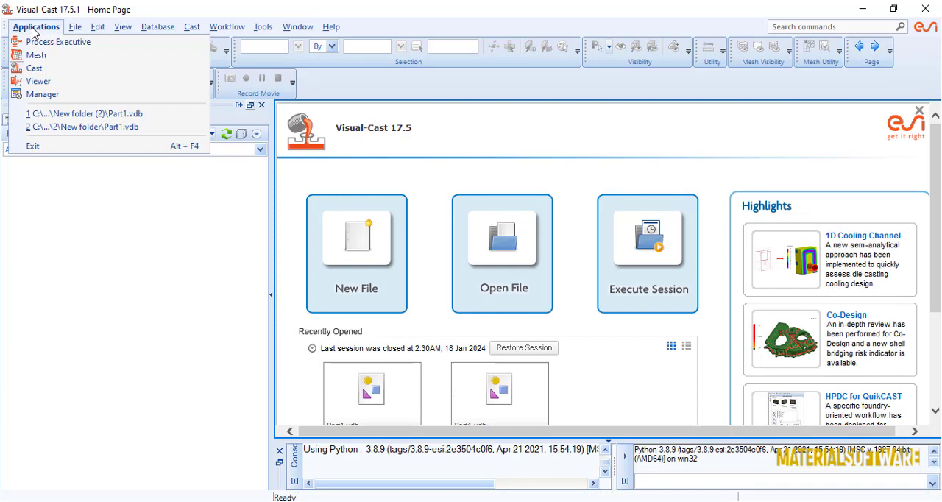
mouse_move(36, 54)
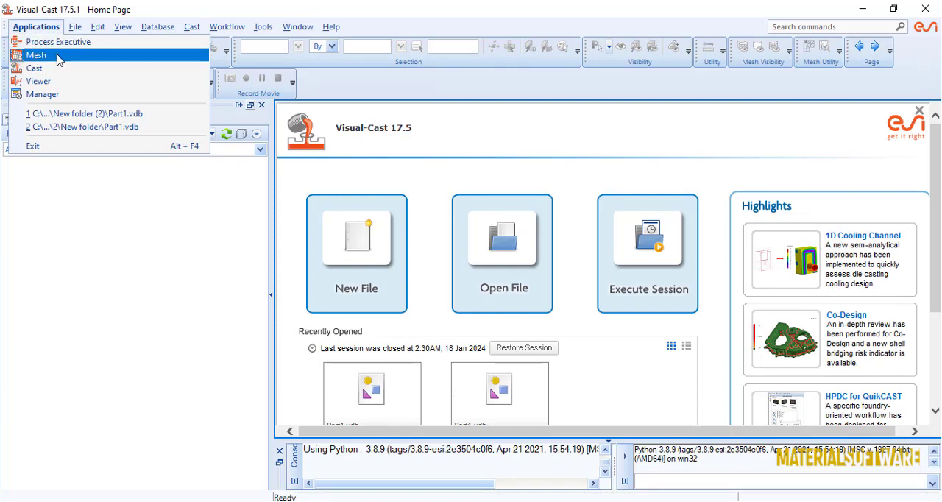
click(37, 55)
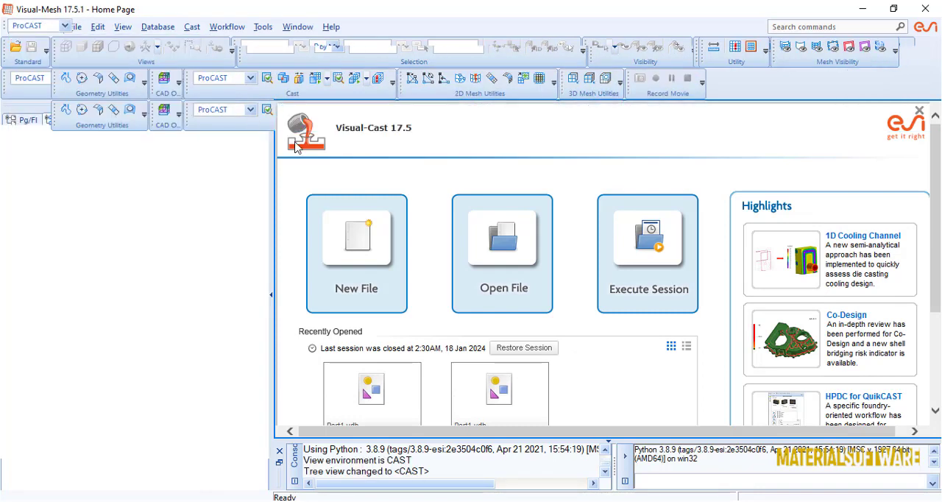
click(502, 254)
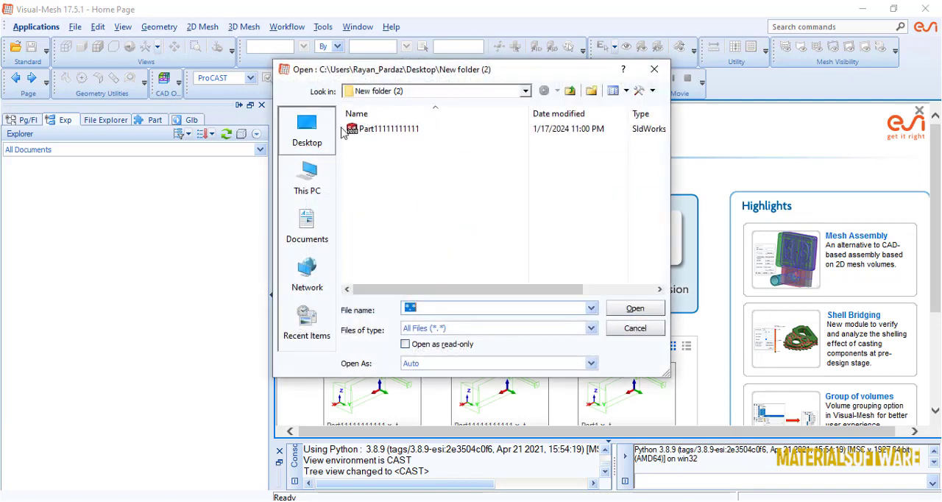
click(635, 307)
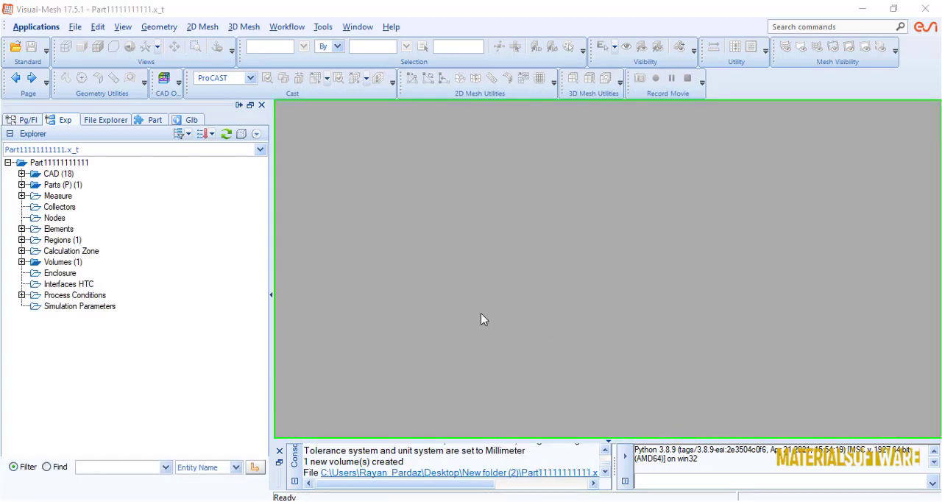
Run Geometry > Repair Check on the part, confirming no topology problems.
click(159, 26)
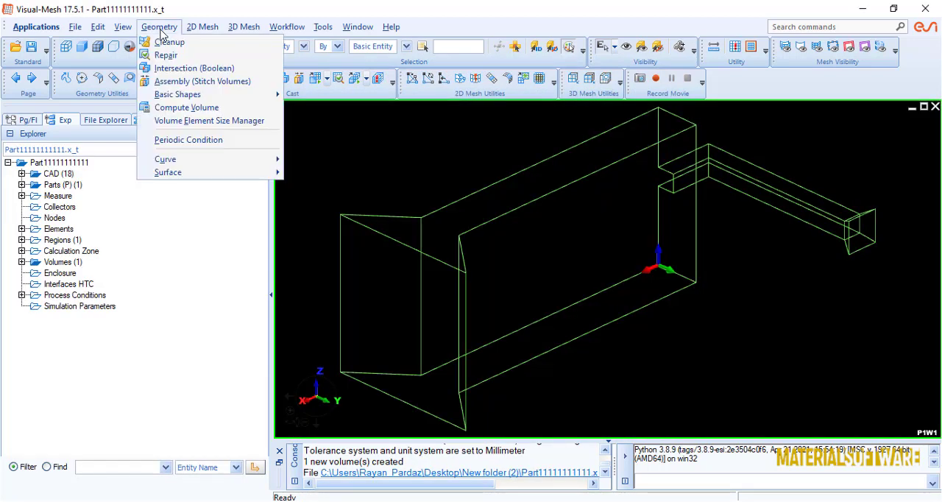
mouse_move(166, 55)
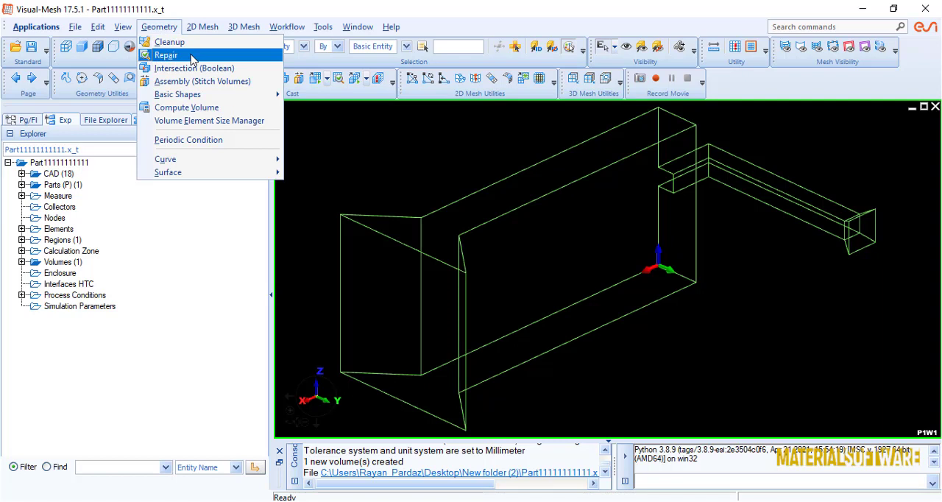
click(165, 54)
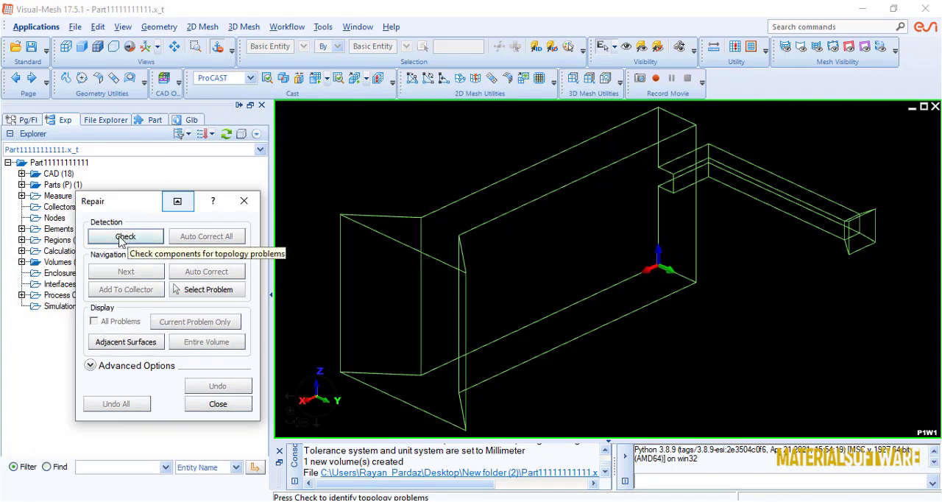
click(124, 236)
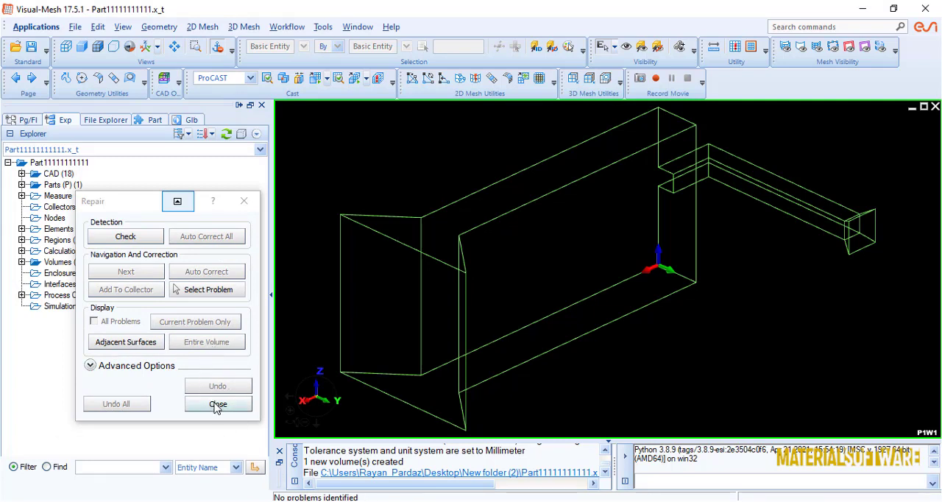
click(218, 404)
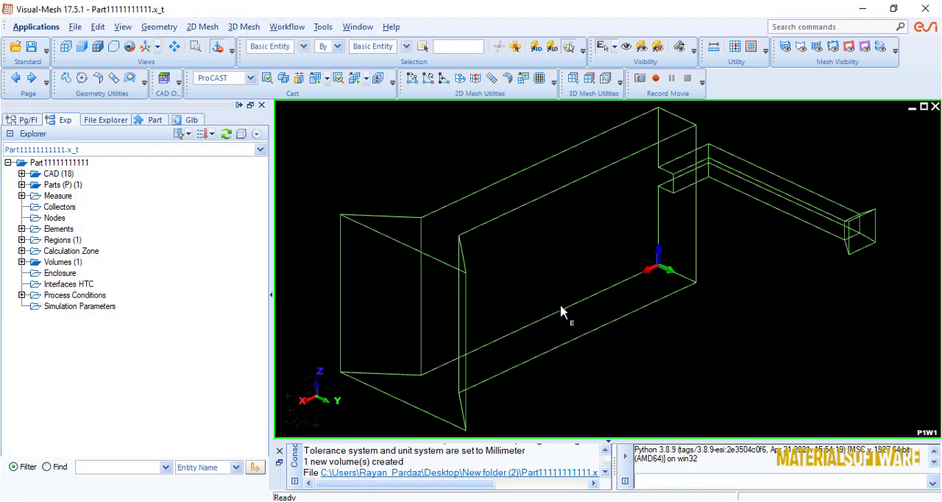
Add a Basic Shapes box around the part as the mold, then stitch the volumes.
drag(563, 309, 523, 222)
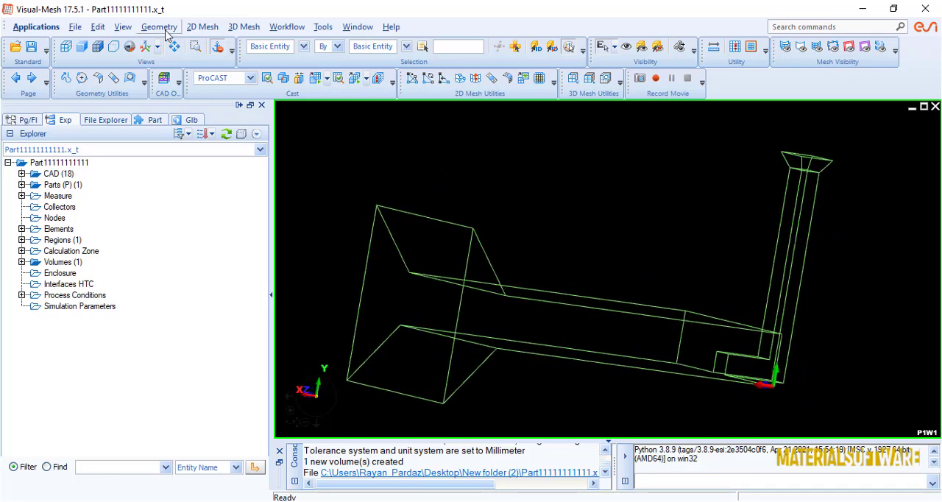
click(159, 26)
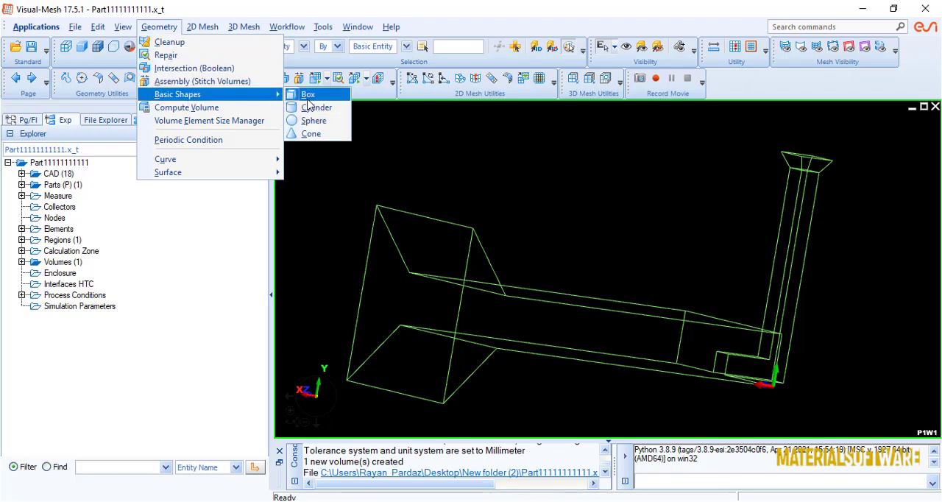
click(307, 94)
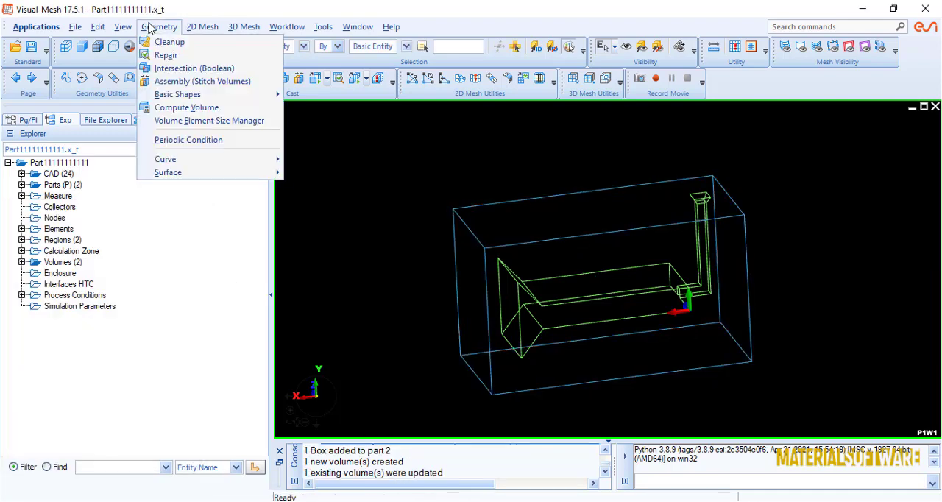
click(202, 81)
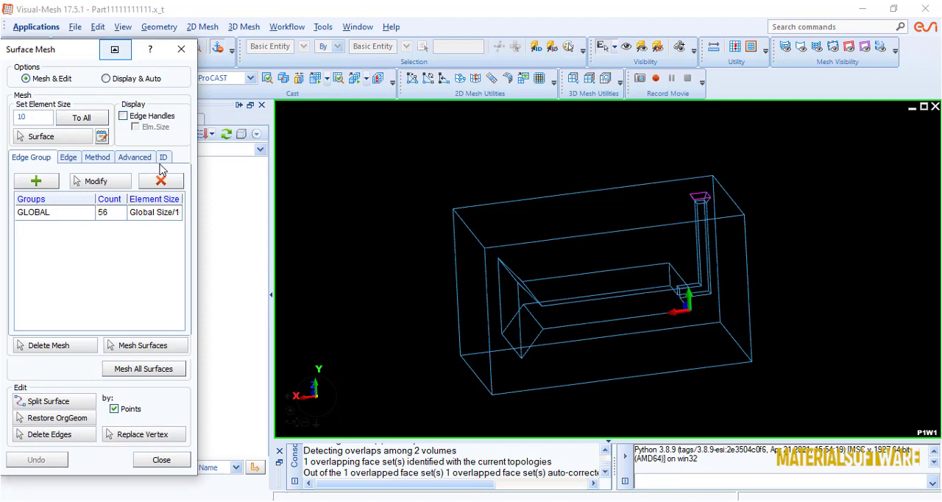
mouse_move(35, 181)
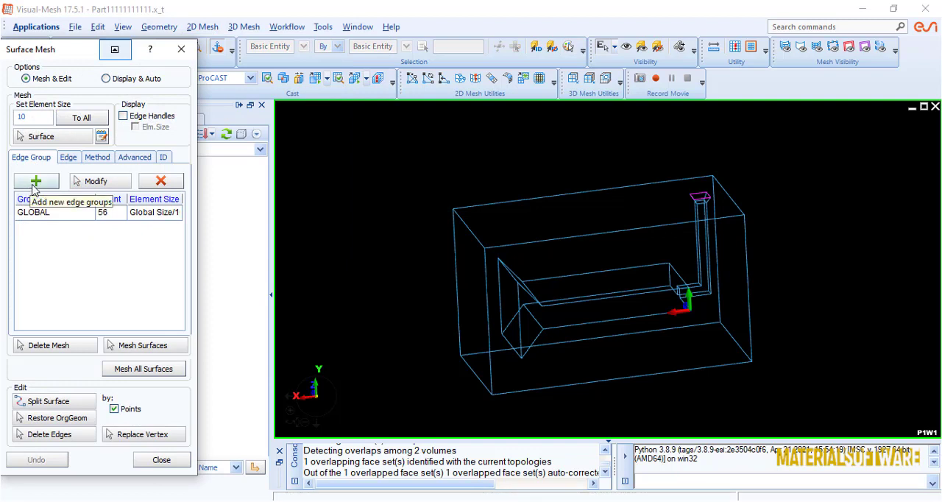
Group the 12 box edges at size 10, then mesh all surfaces at size 5.
click(35, 181)
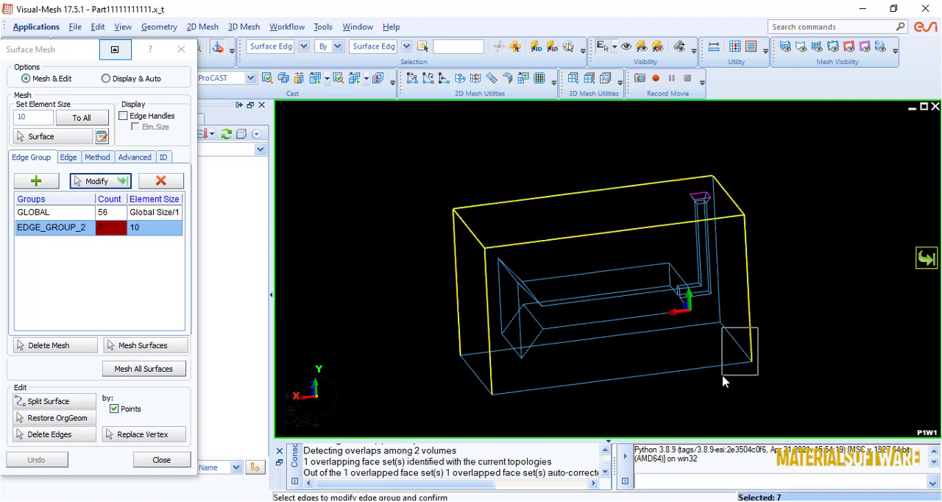
click(740, 353)
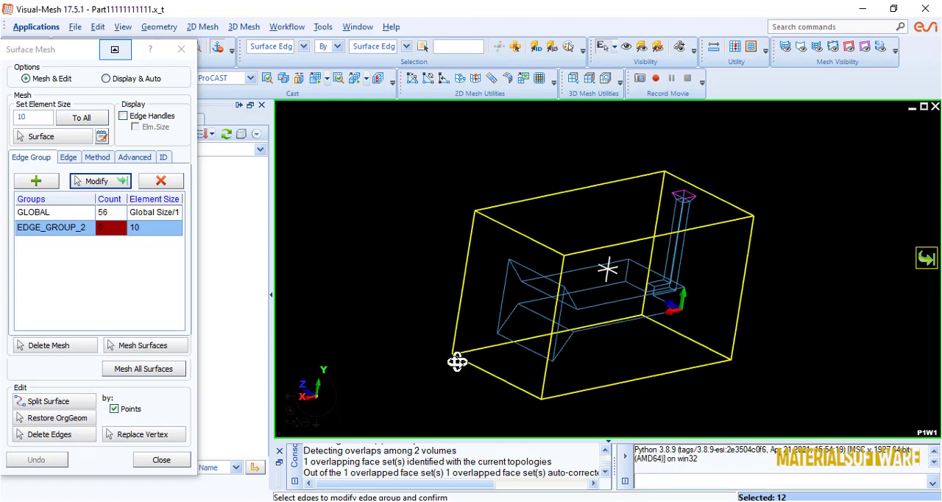
click(99, 180)
text(5)
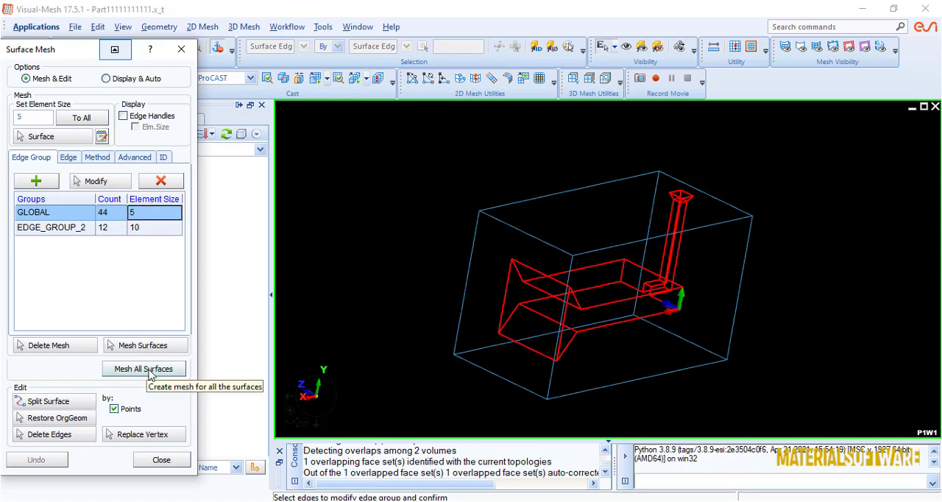
click(143, 369)
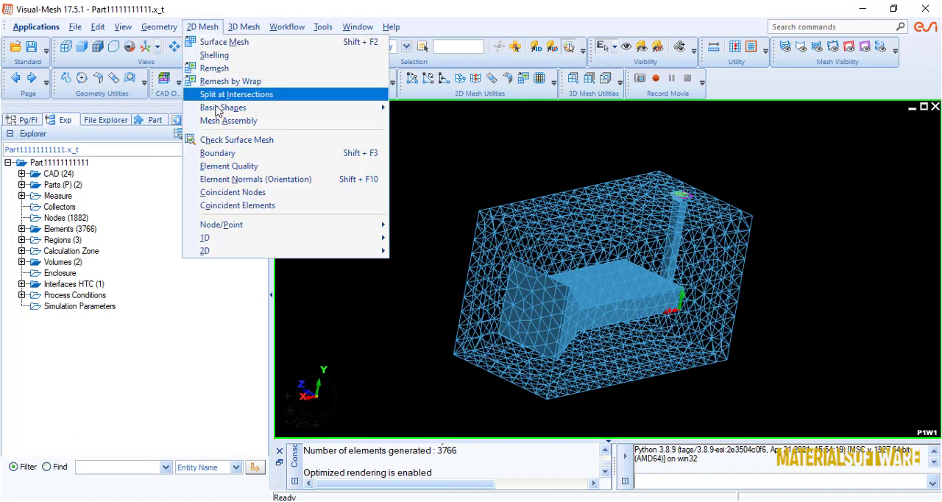
Check the 3766-element surface mesh using CAD volumes and close the report.
click(236, 139)
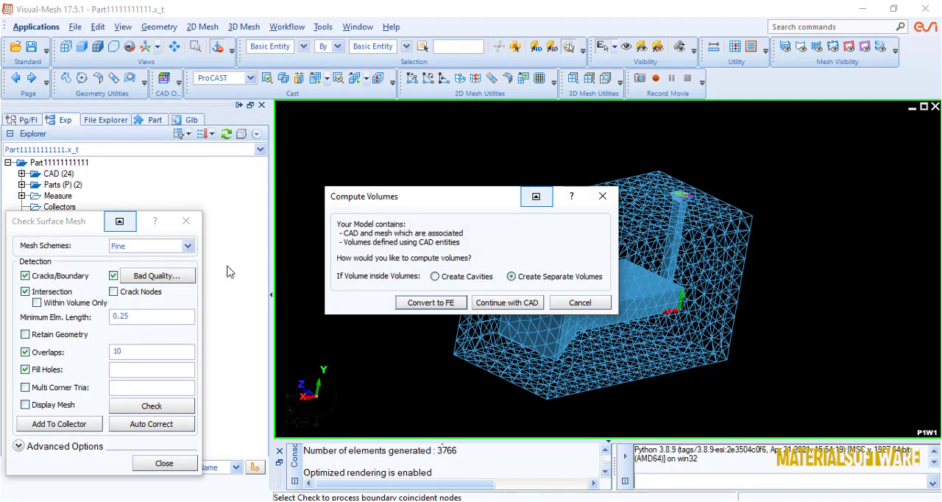
click(508, 303)
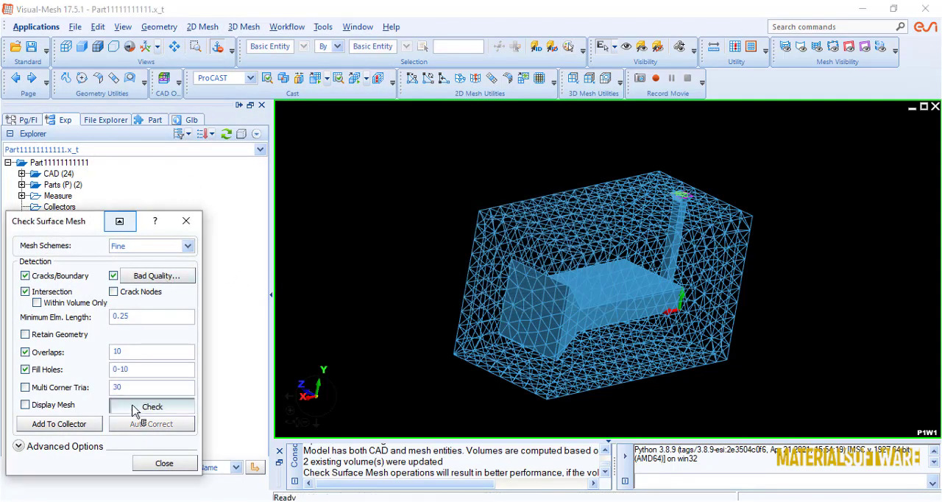
click(152, 406)
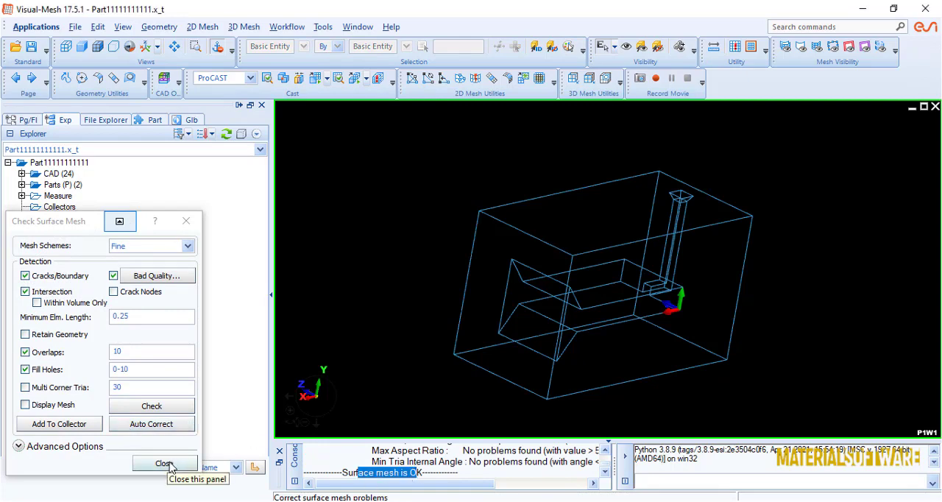
click(163, 463)
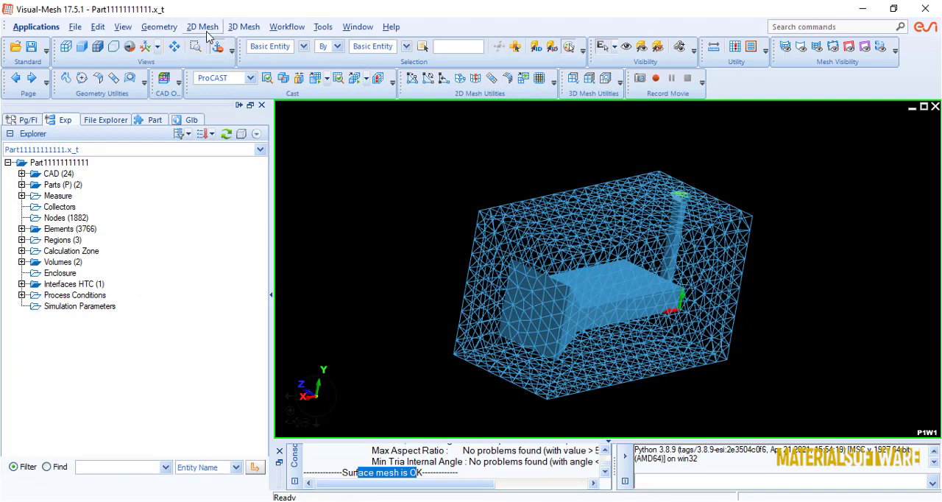
Start tetrahedral meshing of both volumes from 3D Mesh > Volume Mesh.
click(243, 26)
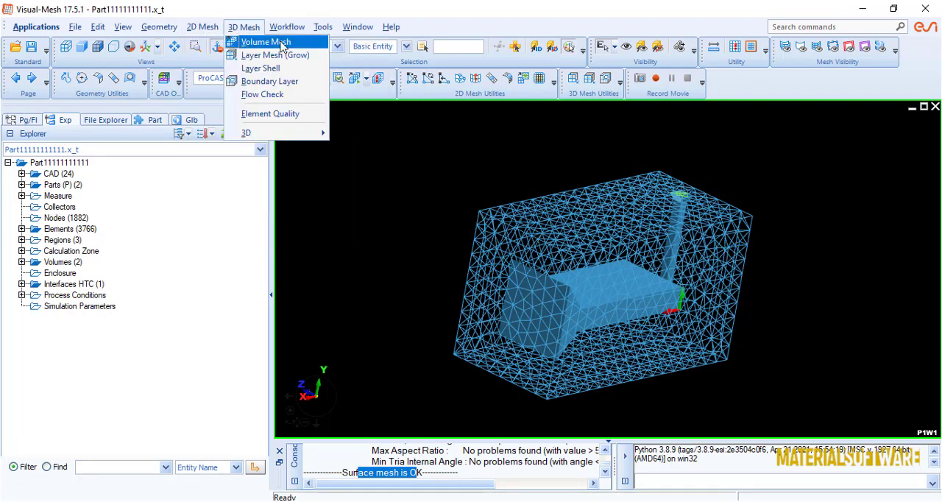
click(264, 41)
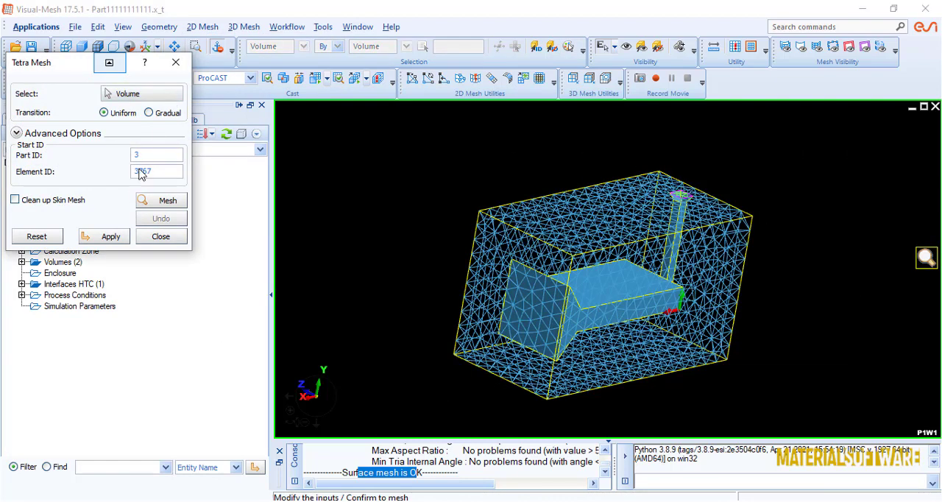
click(160, 200)
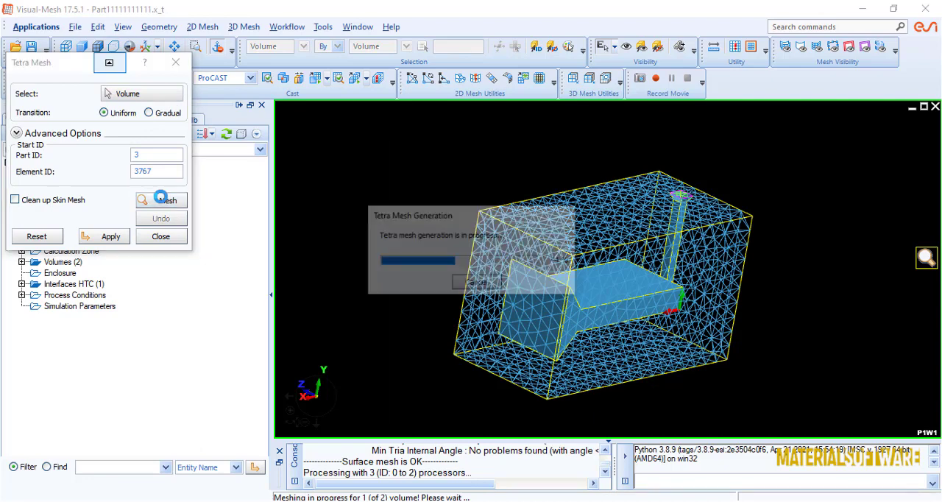